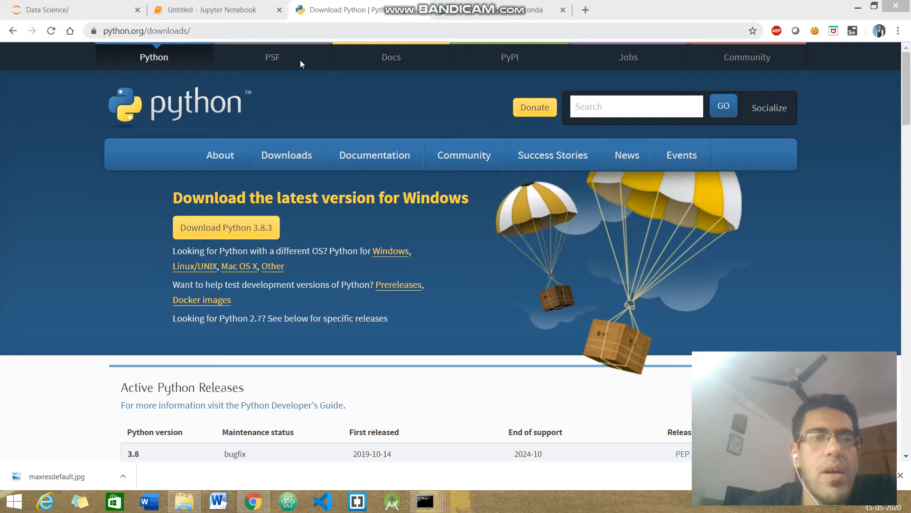
mouse_move(436, 250)
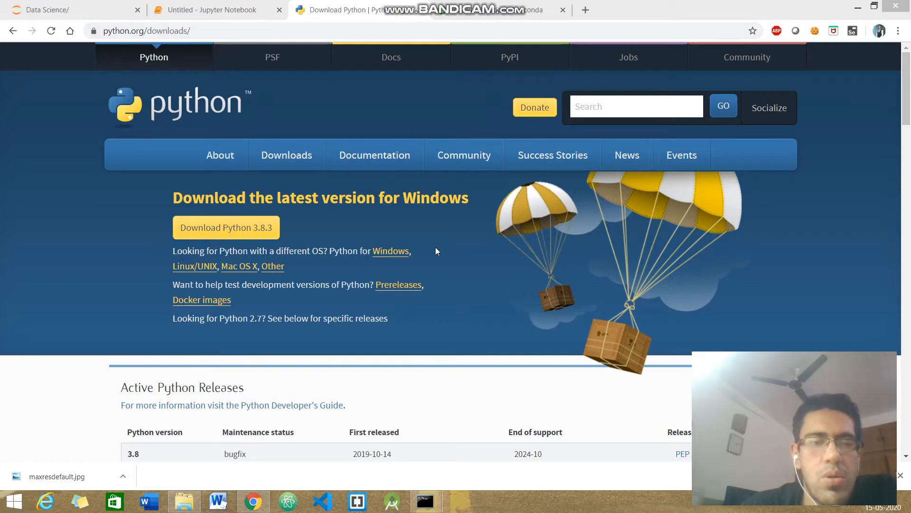
- Scroll the python.org downloads page down to the list of specific Python releases
scroll("down", 3)
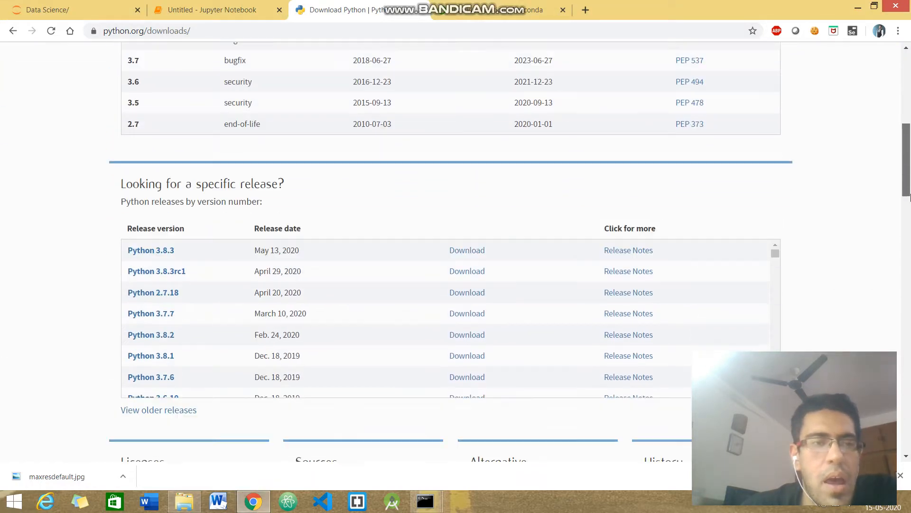
scroll("down", 3)
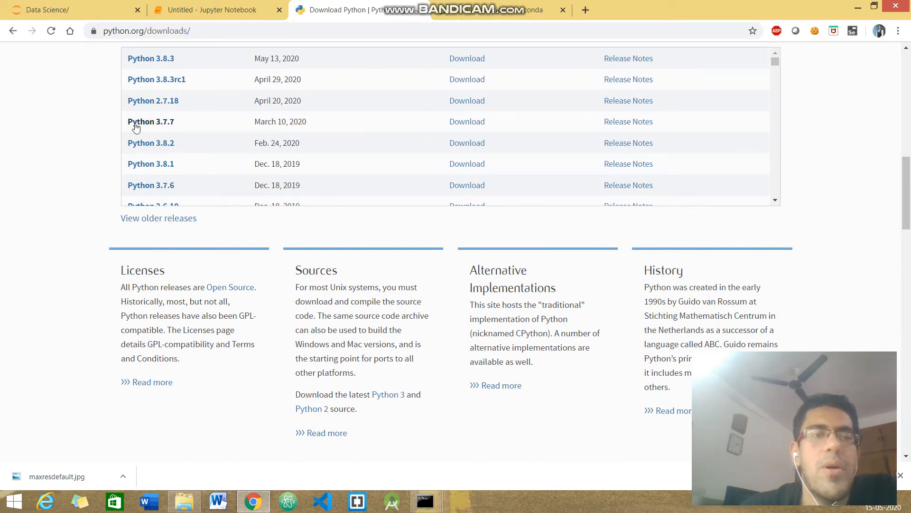
mouse_move(297, 135)
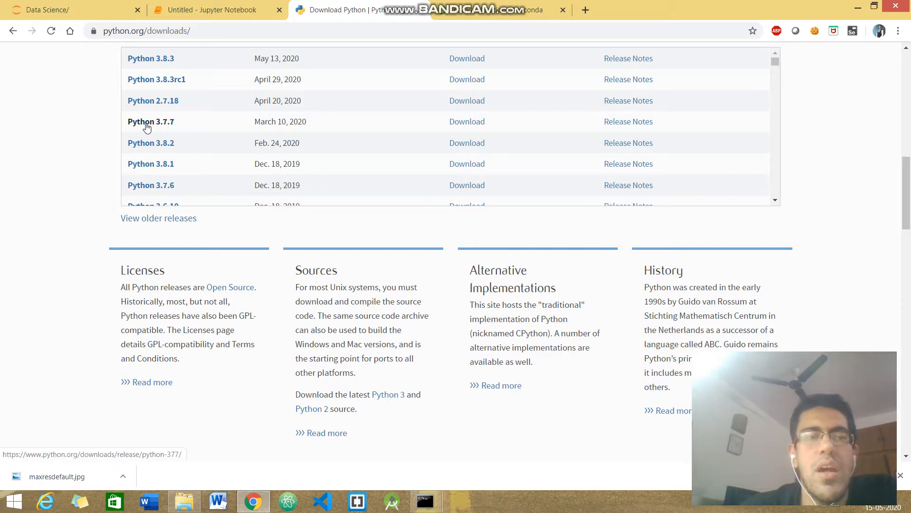
mouse_move(276, 141)
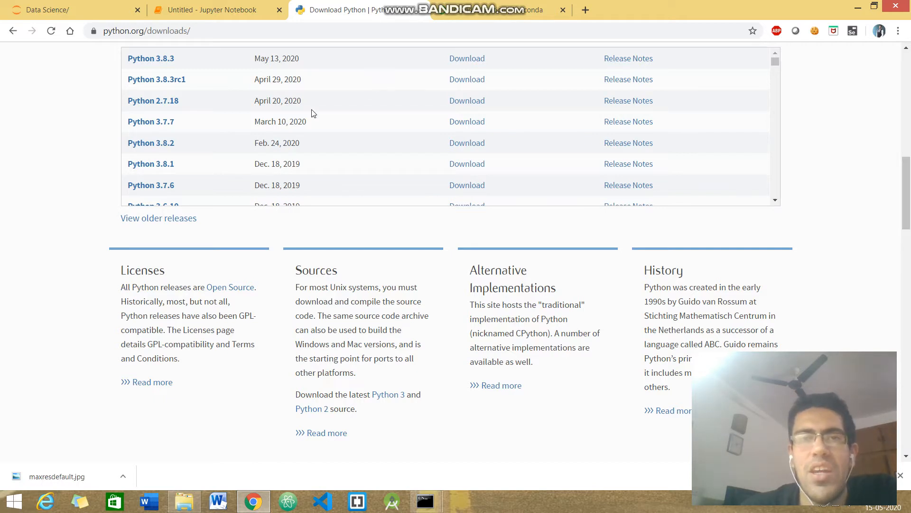
mouse_move(342, 129)
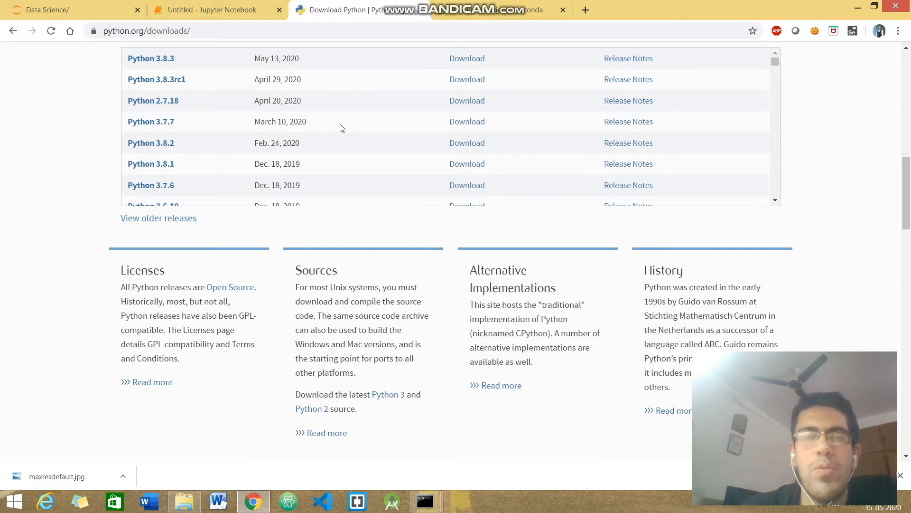
mouse_move(172, 121)
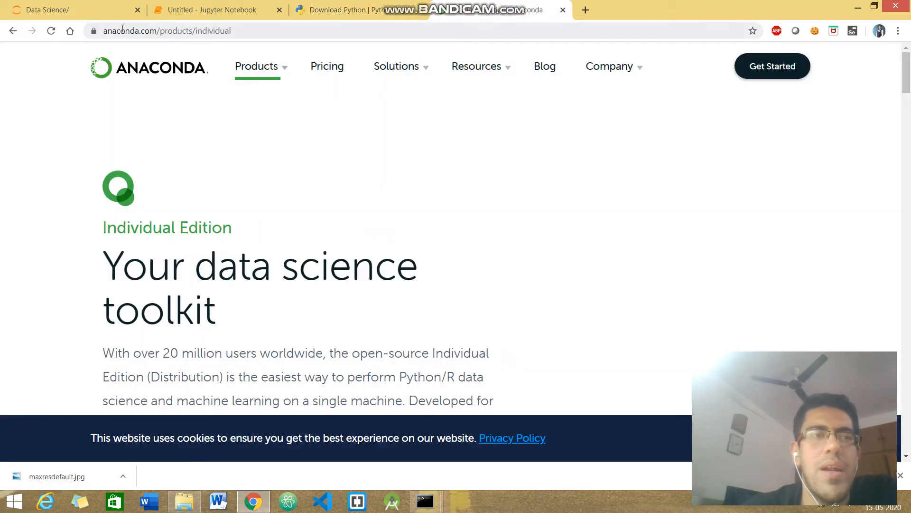
mouse_move(349, 220)
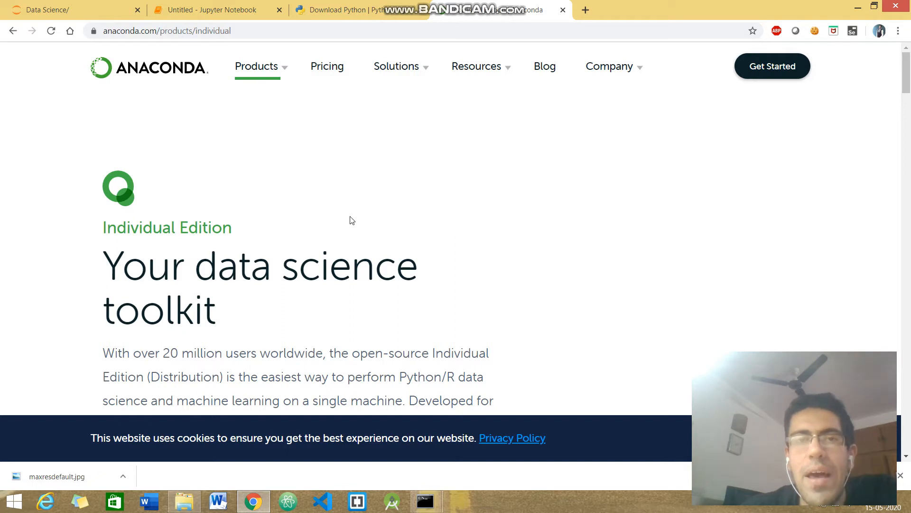
mouse_move(462, 217)
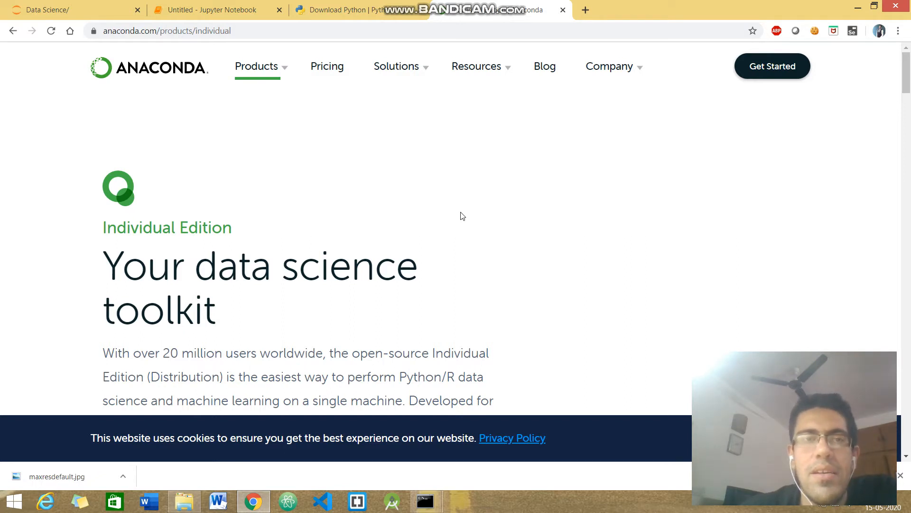
- Bring the Anaconda Individual Edition installer links for Windows, macOS and Linux into view
scroll("down", 3)
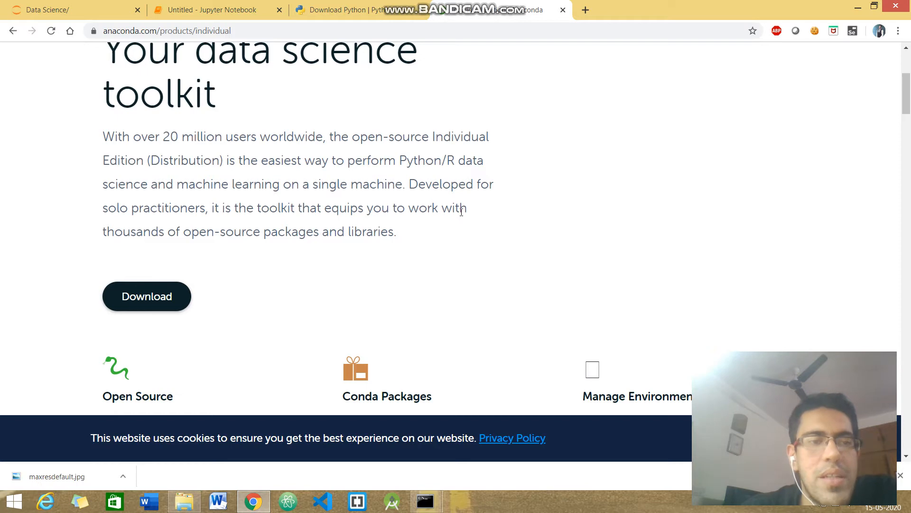
scroll("down", 3)
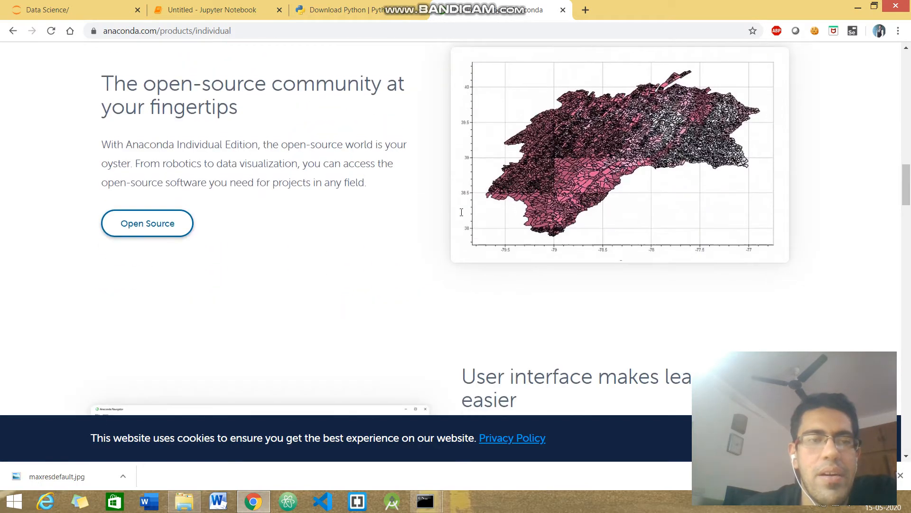
scroll("down", 3)
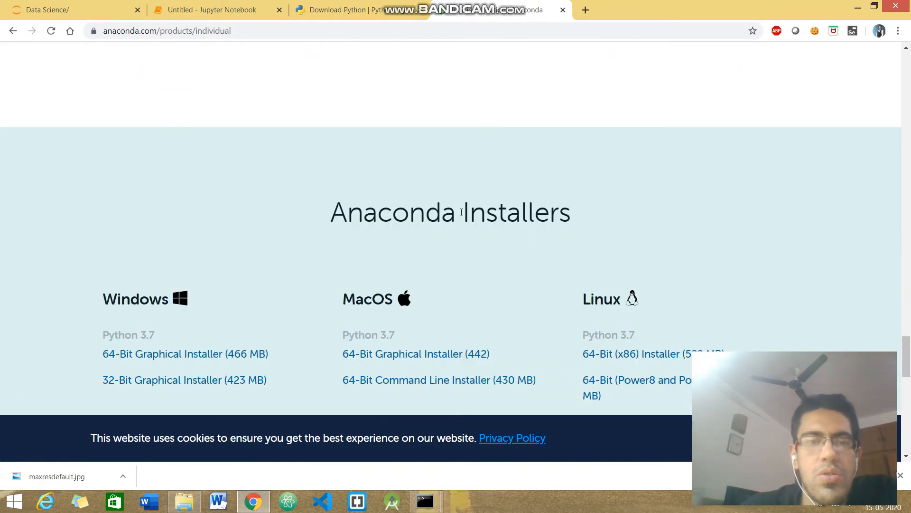
scroll("down", 3)
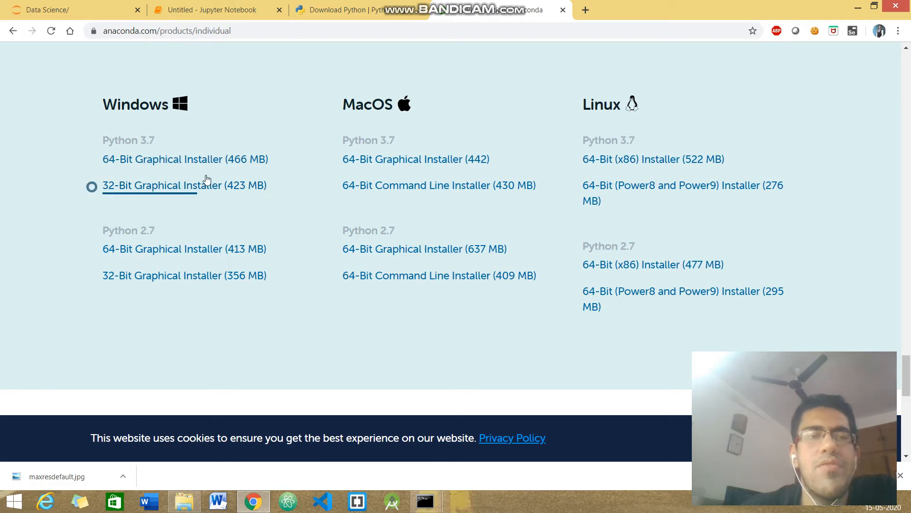
mouse_move(116, 137)
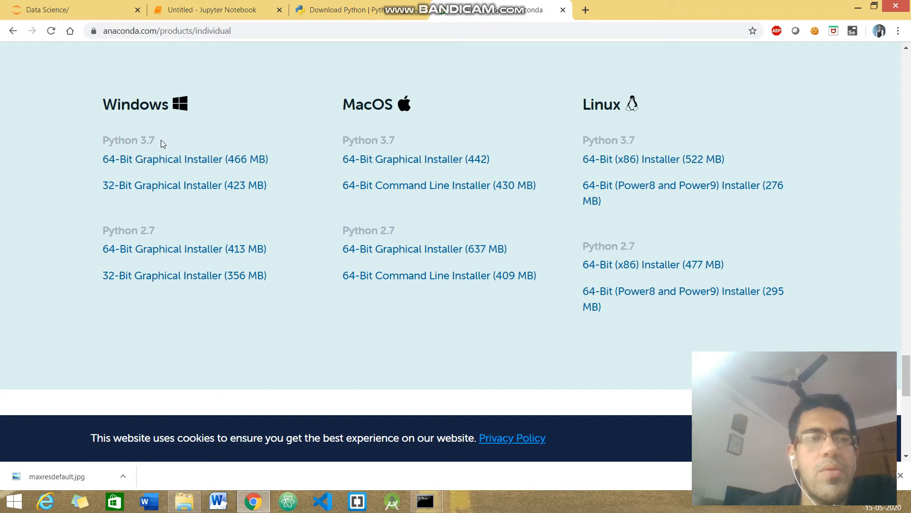
mouse_move(191, 143)
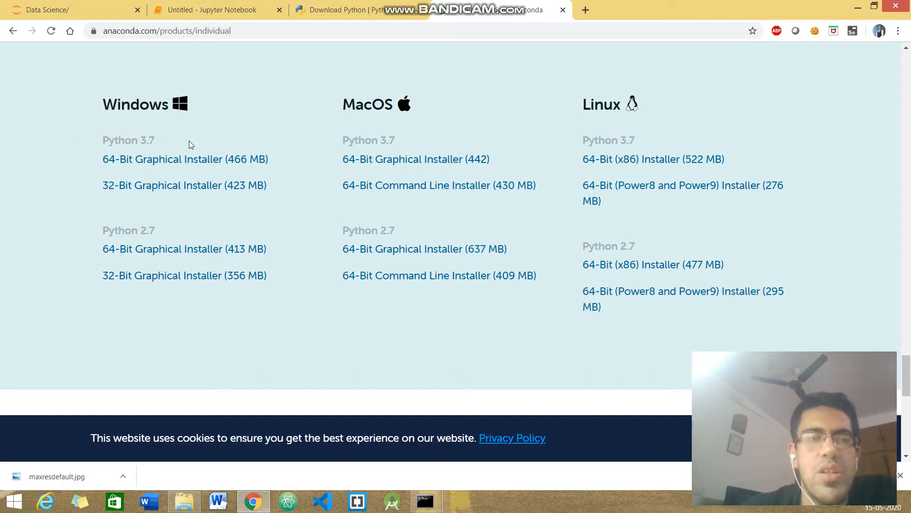
left_click(185, 159)
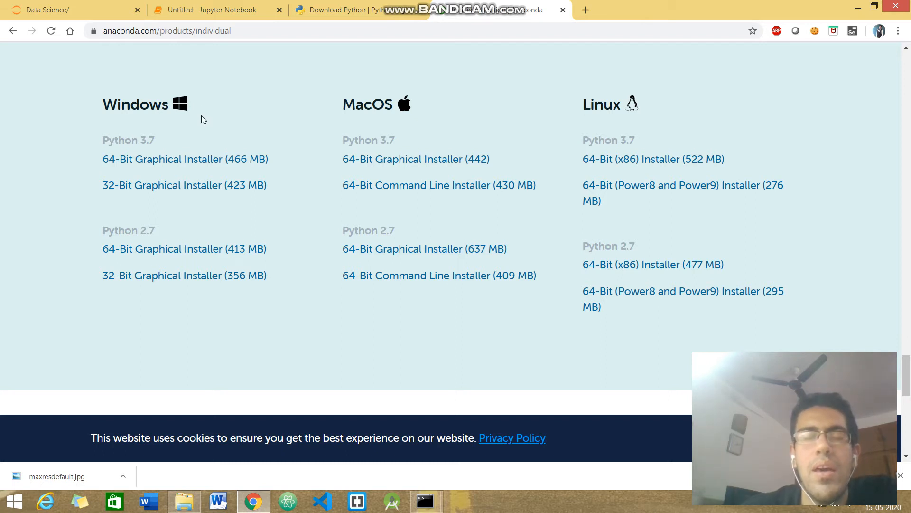
mouse_move(266, 106)
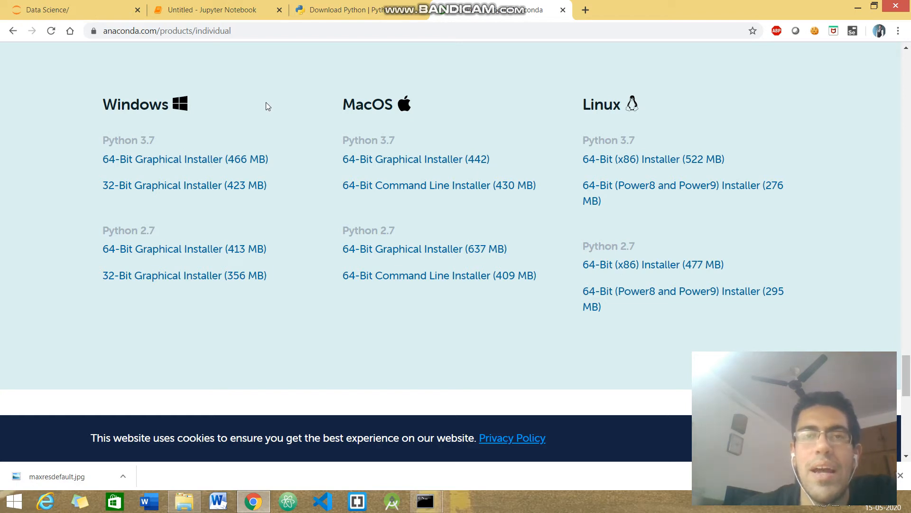
mouse_move(61, 183)
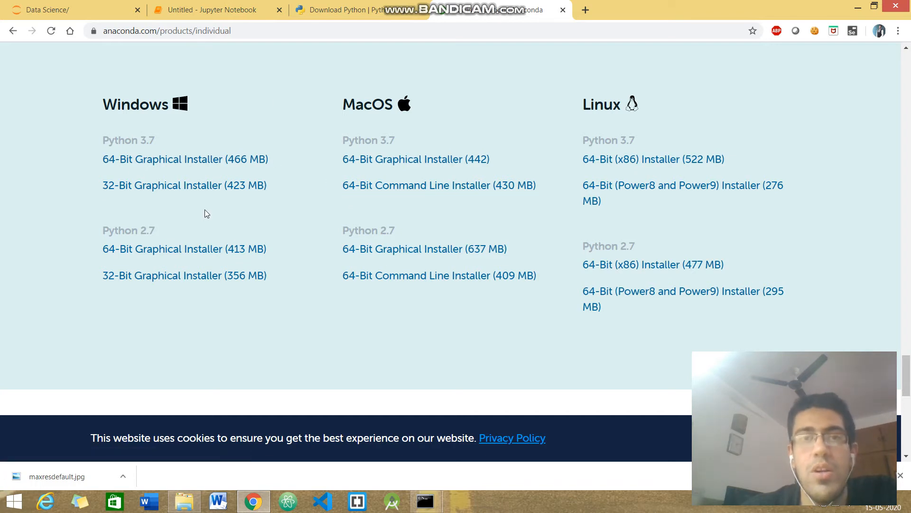
mouse_move(304, 244)
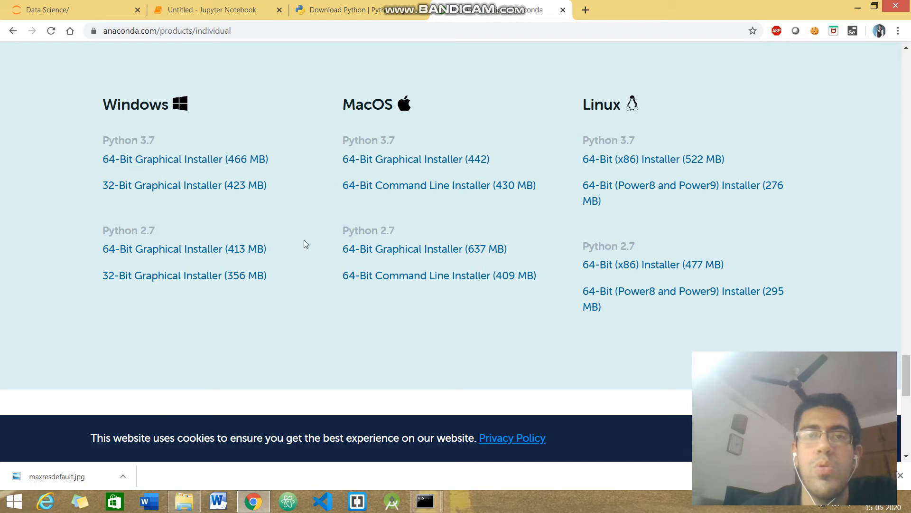
mouse_move(444, 492)
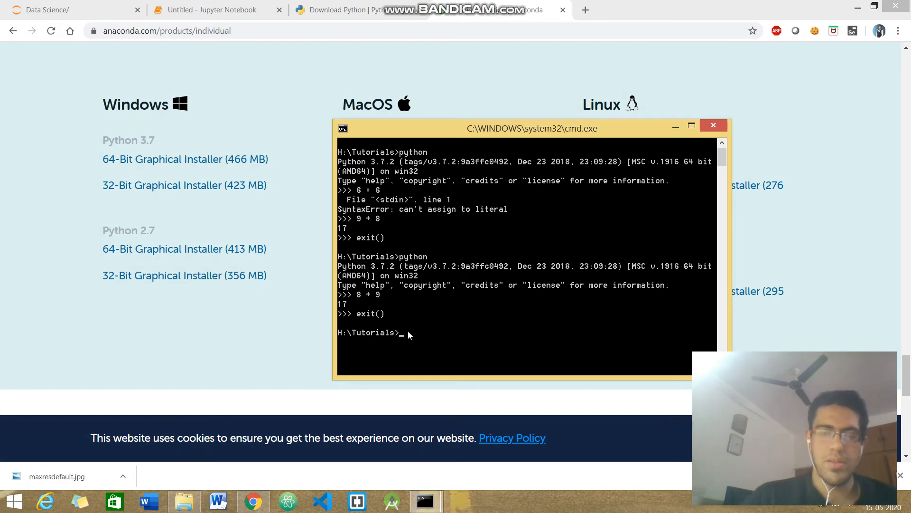
- Start the Python interpreter and evaluate 6 + 6 to get 12
type("python")
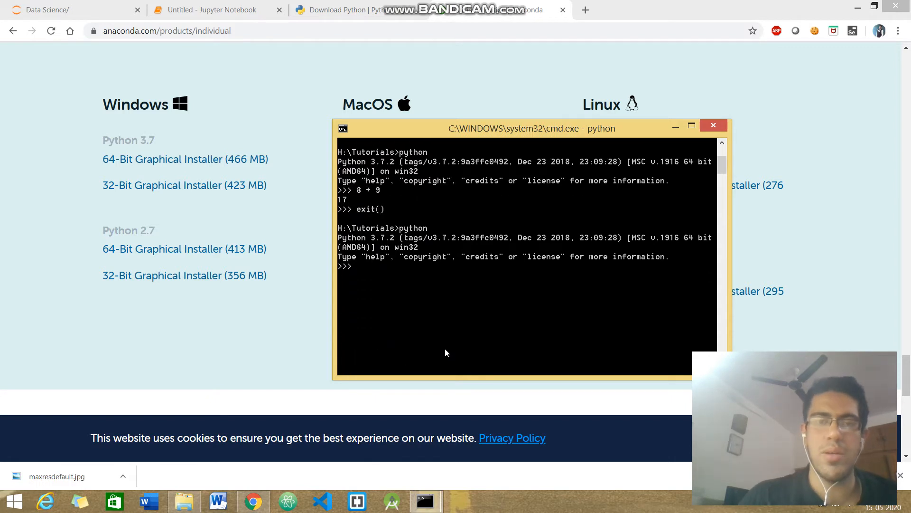
type("6 + 6")
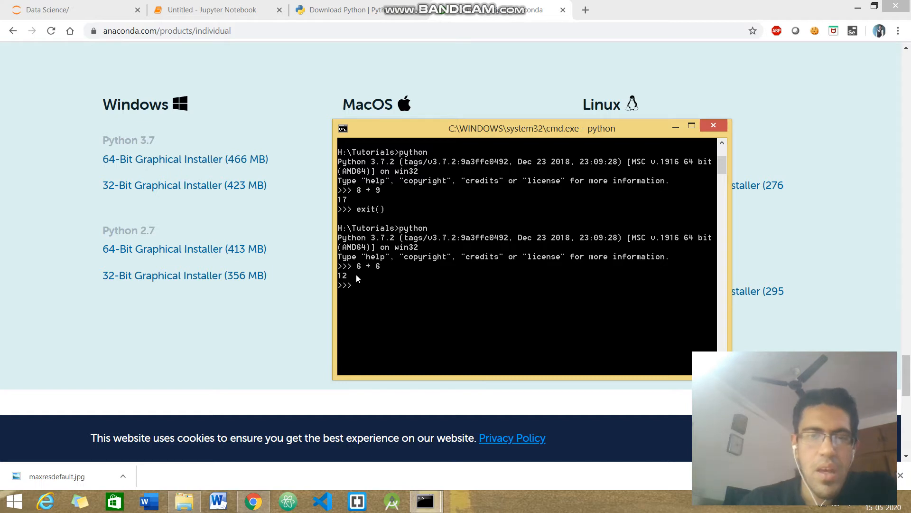
mouse_move(692, 183)
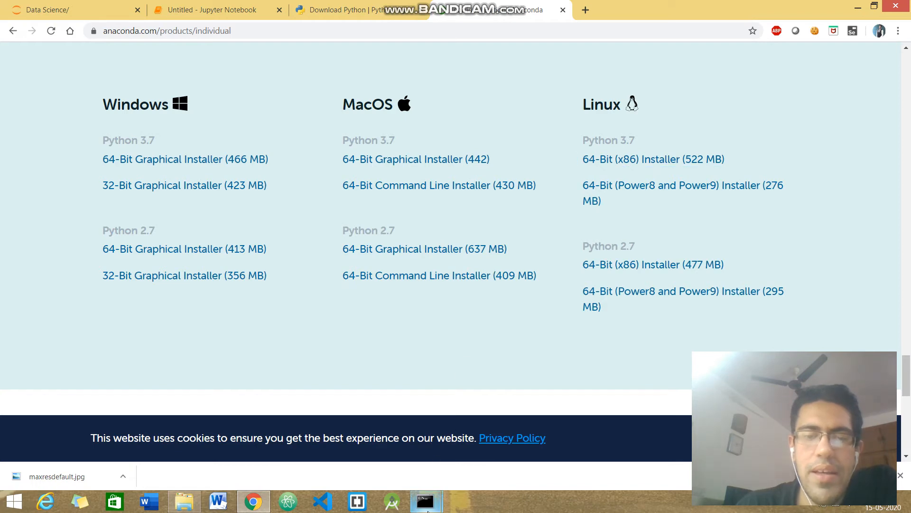
- Exit Python back to the command line and begin launching Jupyter
left_click(426, 501)
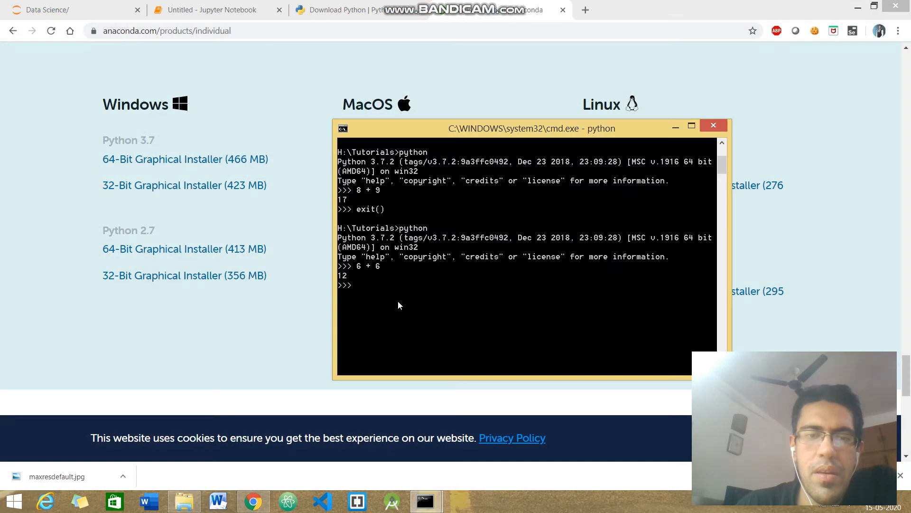
type("ex")
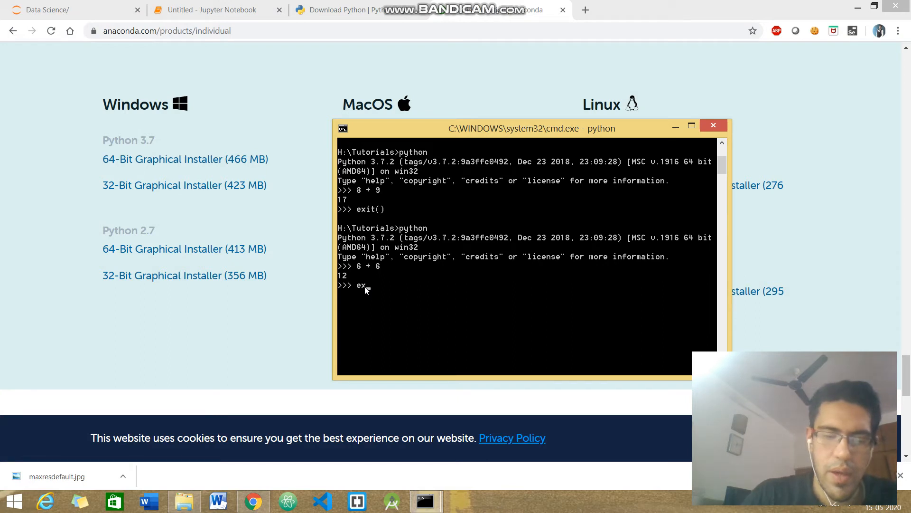
type("it()")
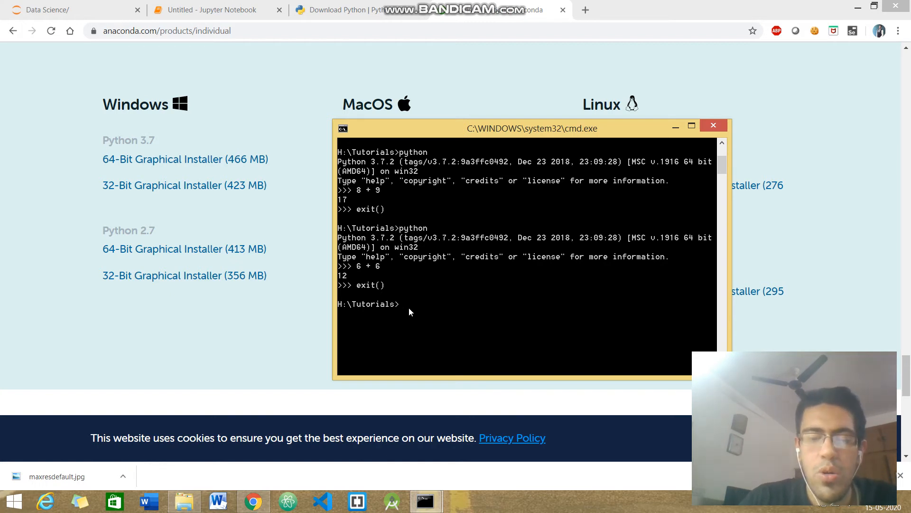
type("jup")
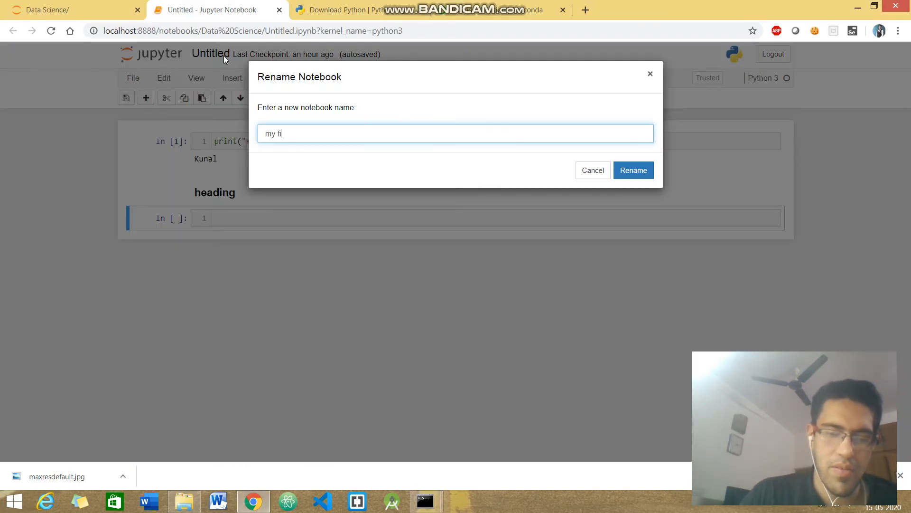
- Rename the notebook to 'my first notebook' and add a ### heading Markdown cell
left_click(633, 170)
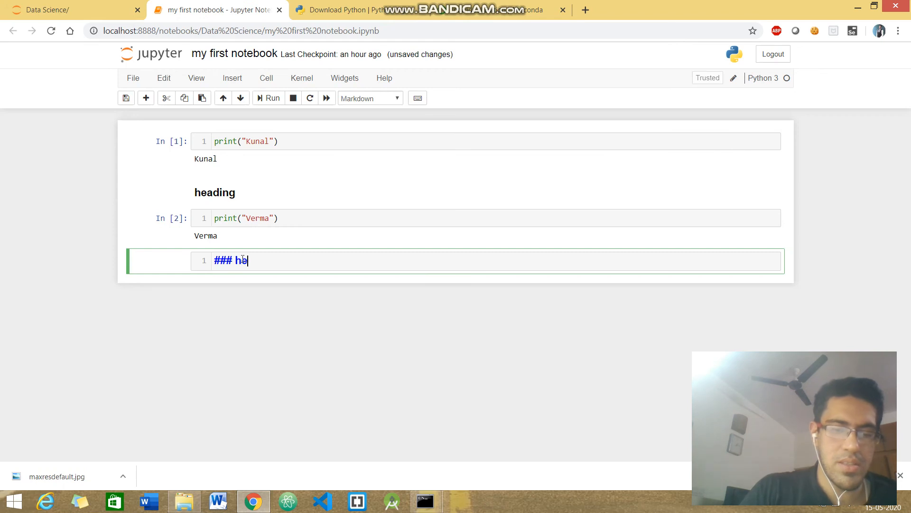
type("ading")
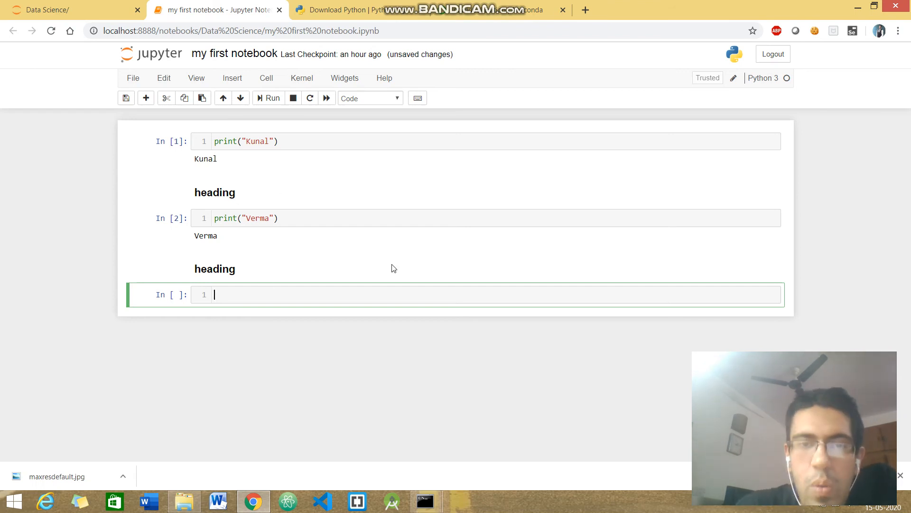
mouse_move(389, 258)
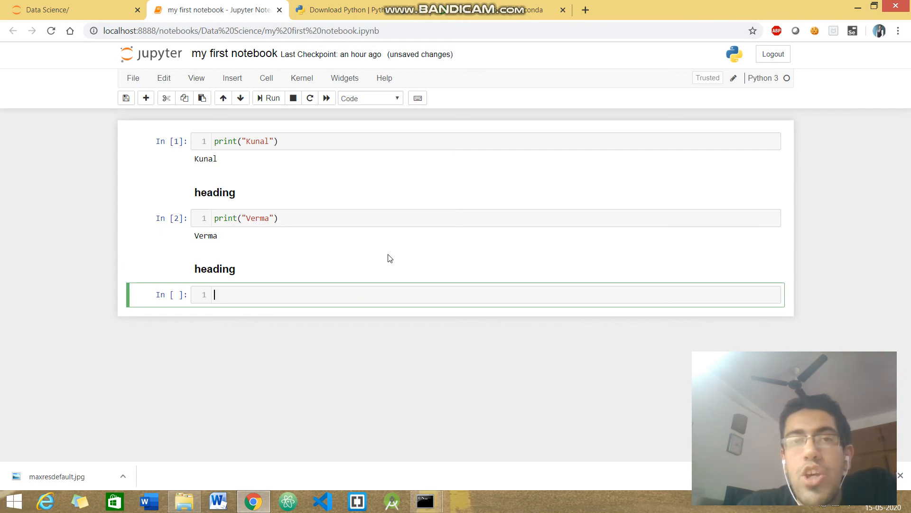
mouse_move(371, 334)
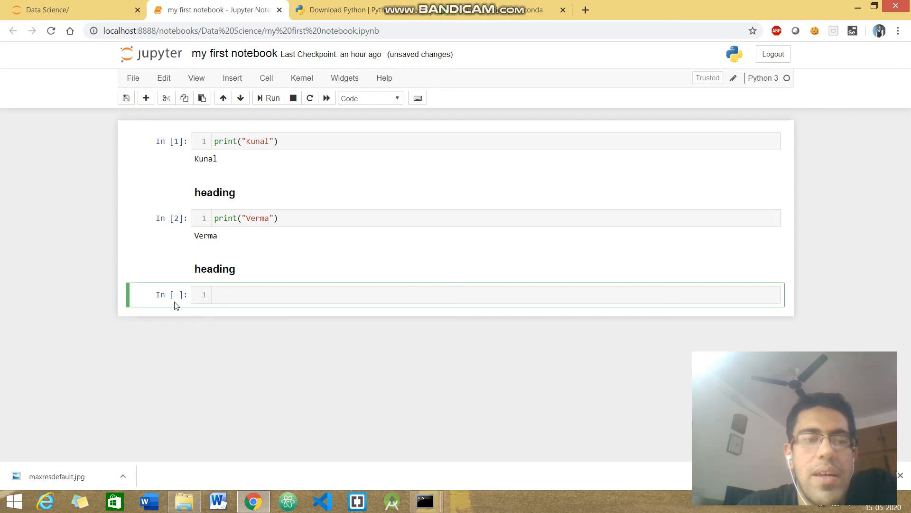
mouse_move(292, 198)
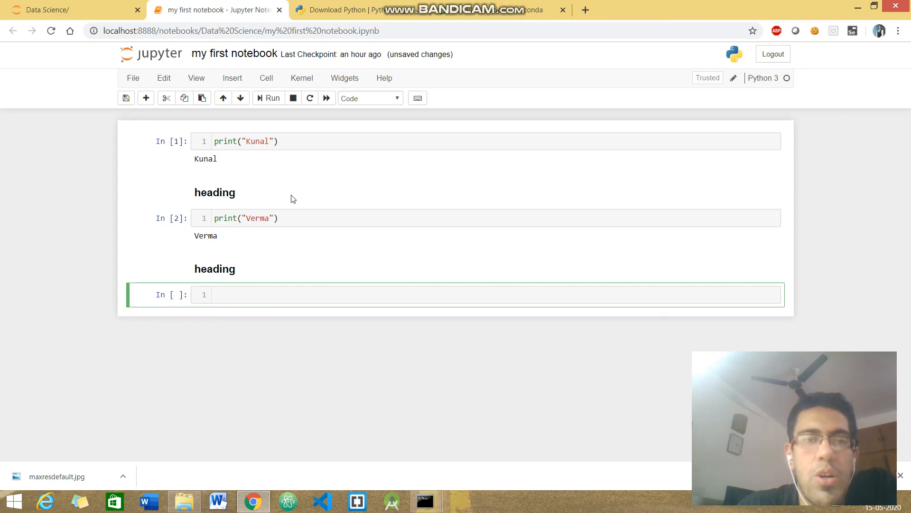
left_click(301, 78)
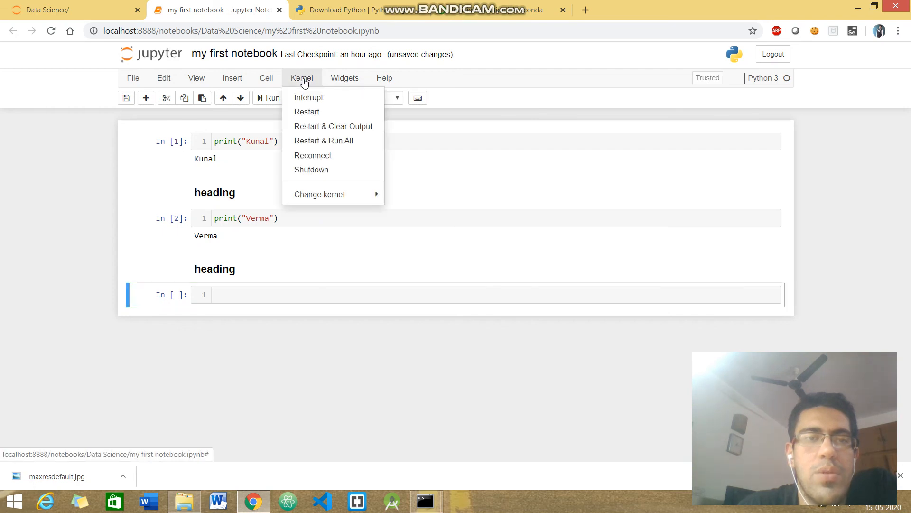
mouse_move(333, 126)
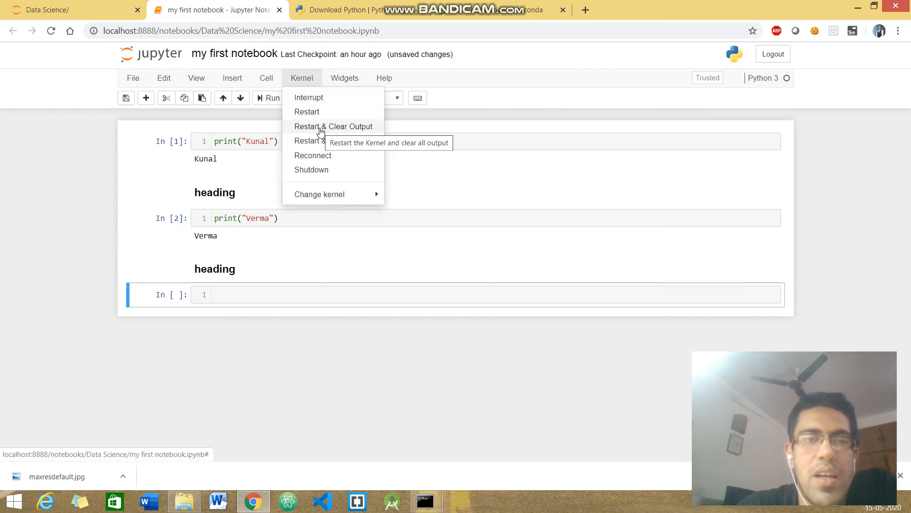
mouse_move(416, 266)
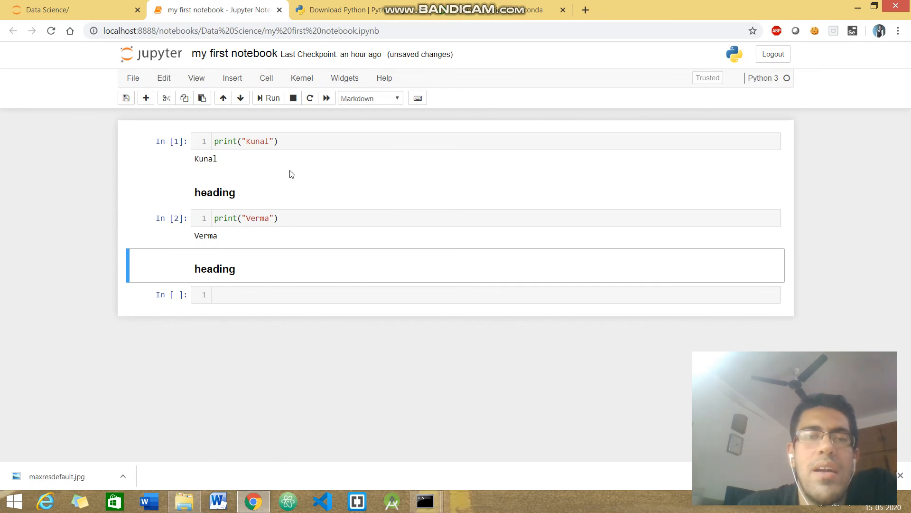
mouse_move(346, 165)
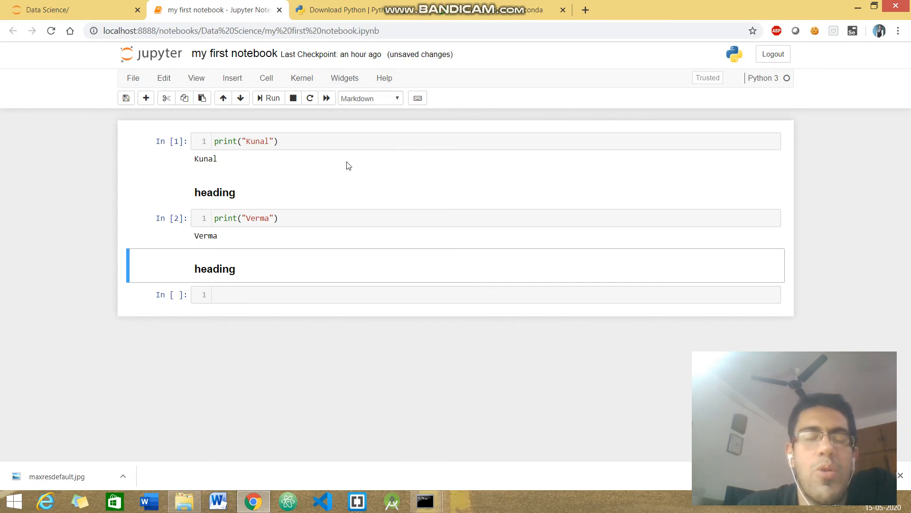